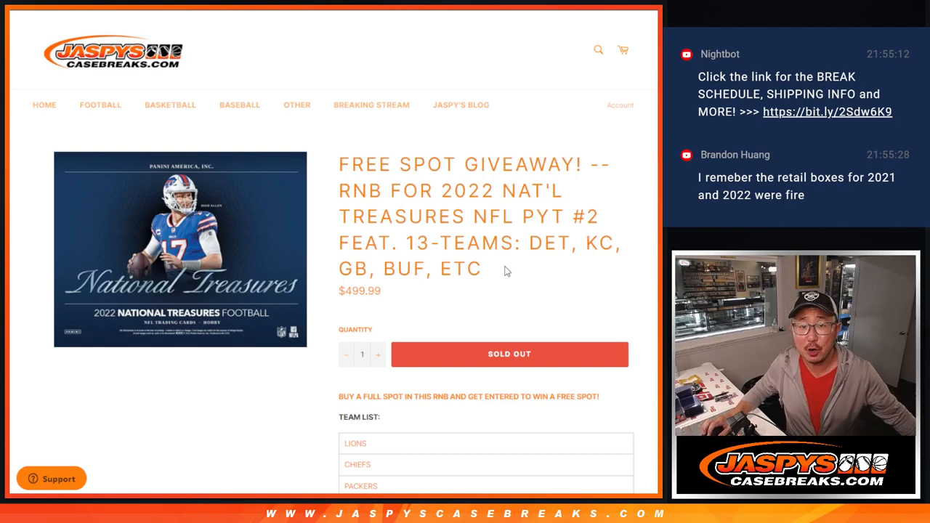
mouse_move(418, 203)
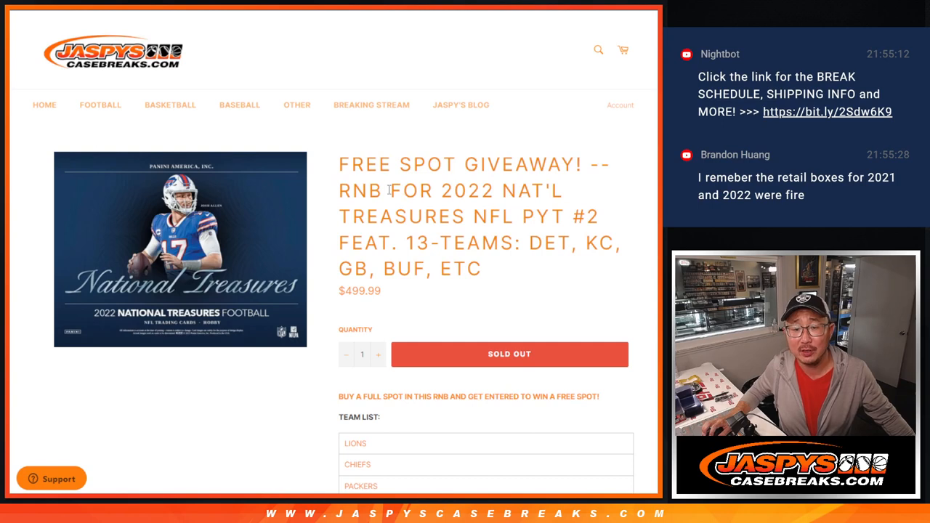
Step: Review the break listing's team list and 0-9 number rules before moving to the Random.org dice roller
drag(387, 191, 555, 215)
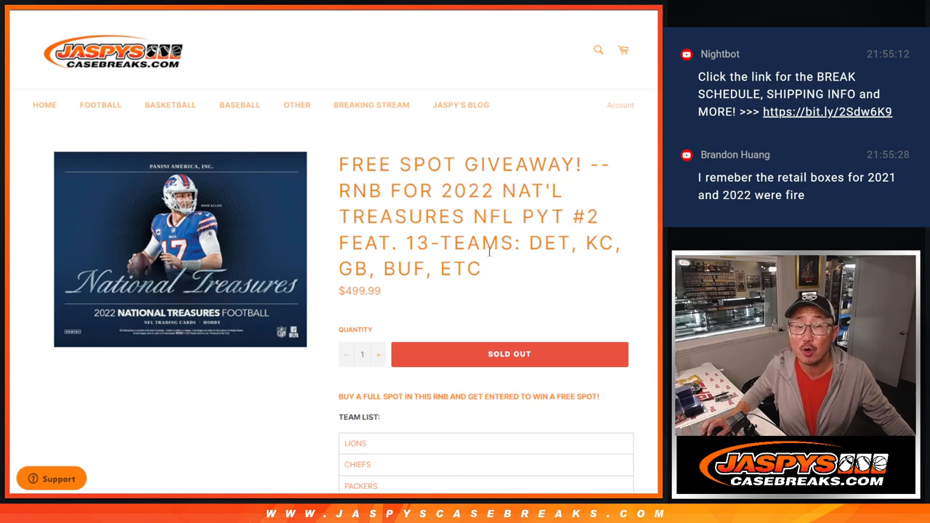
scroll(down, 3)
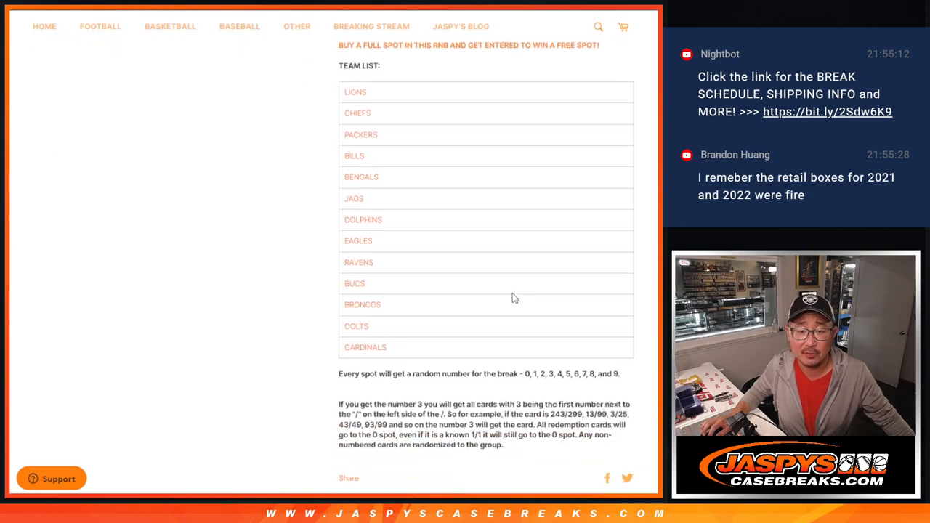
drag(338, 398, 523, 434)
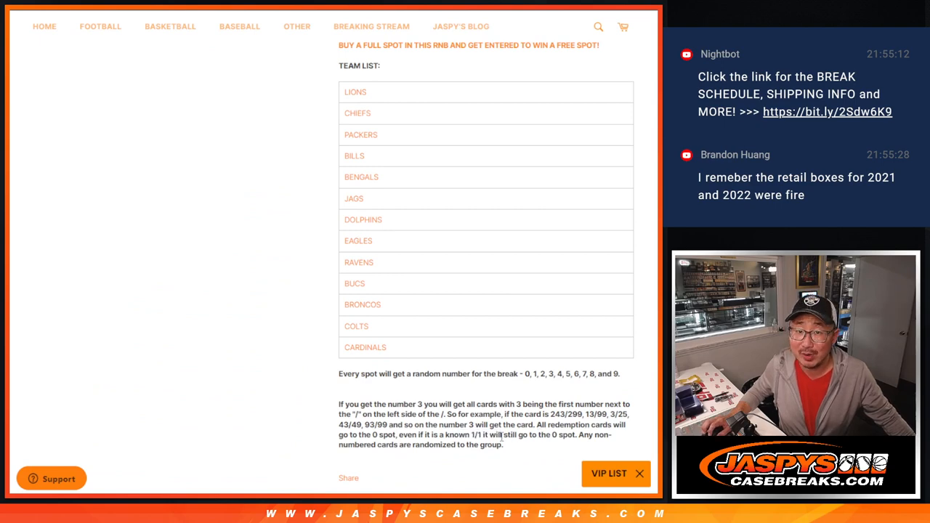
drag(366, 444, 502, 445)
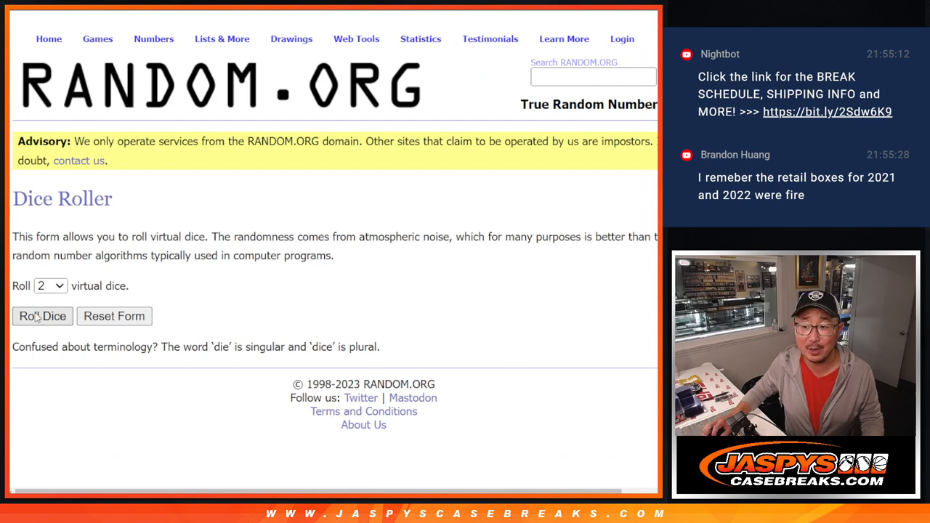
Step: Randomize the three-name list repeatedly until Random.org reports 10 randomizations
click(41, 317)
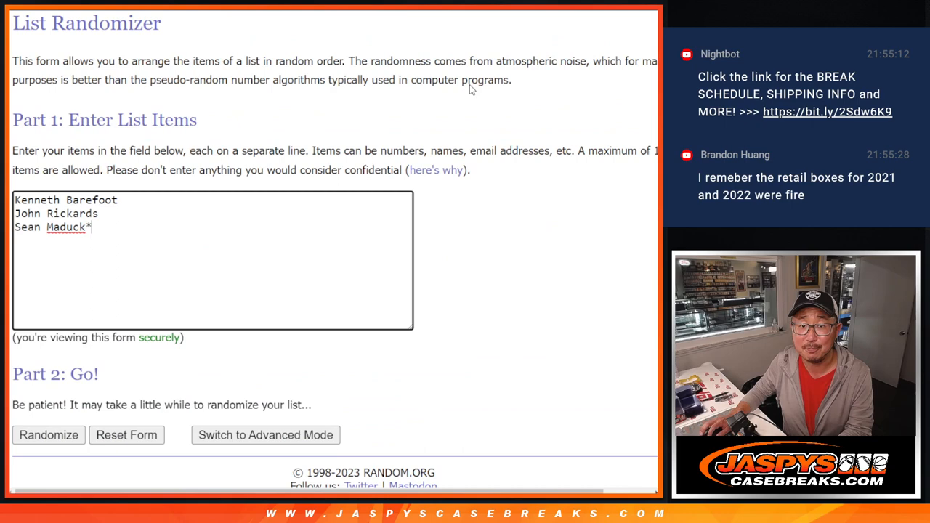
click(48, 436)
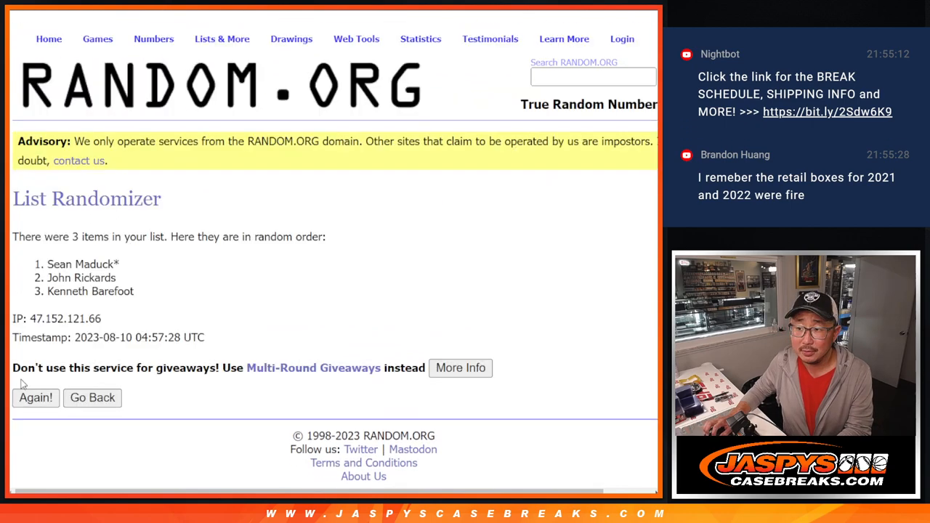
click(35, 398)
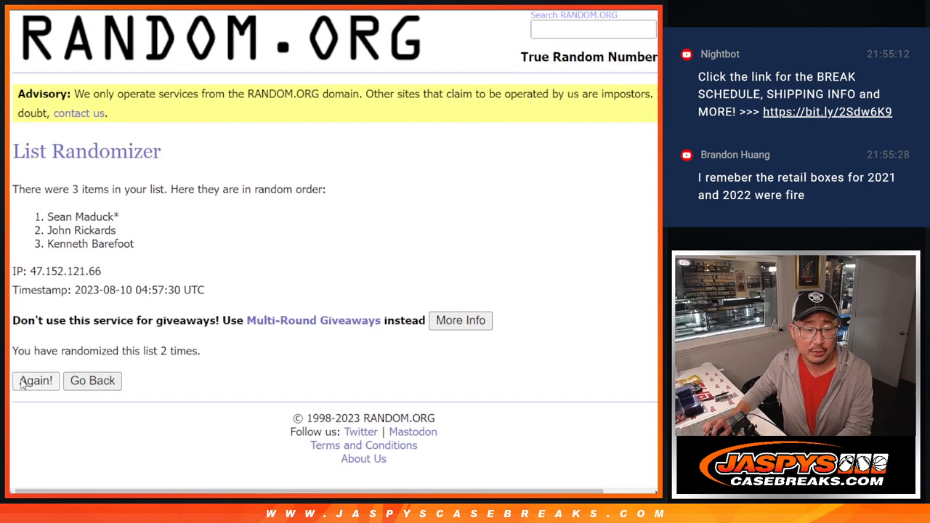
click(35, 380)
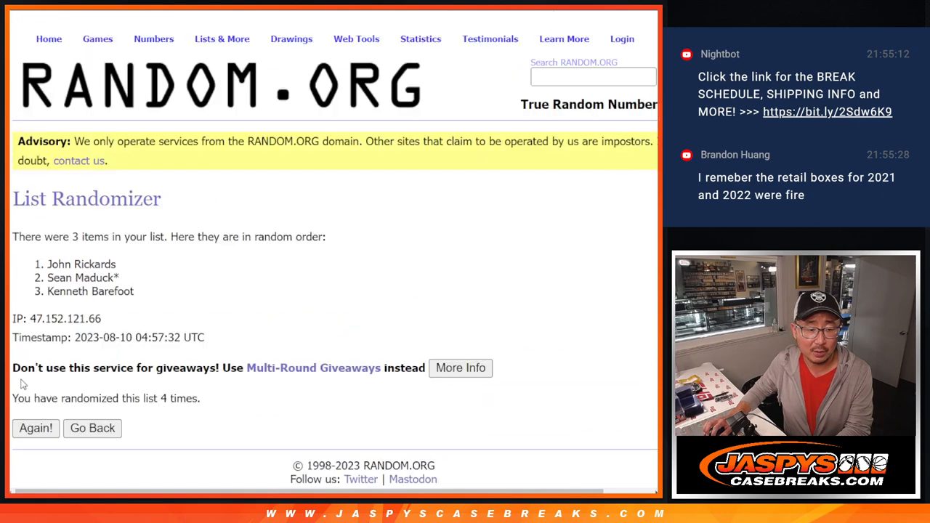
click(34, 427)
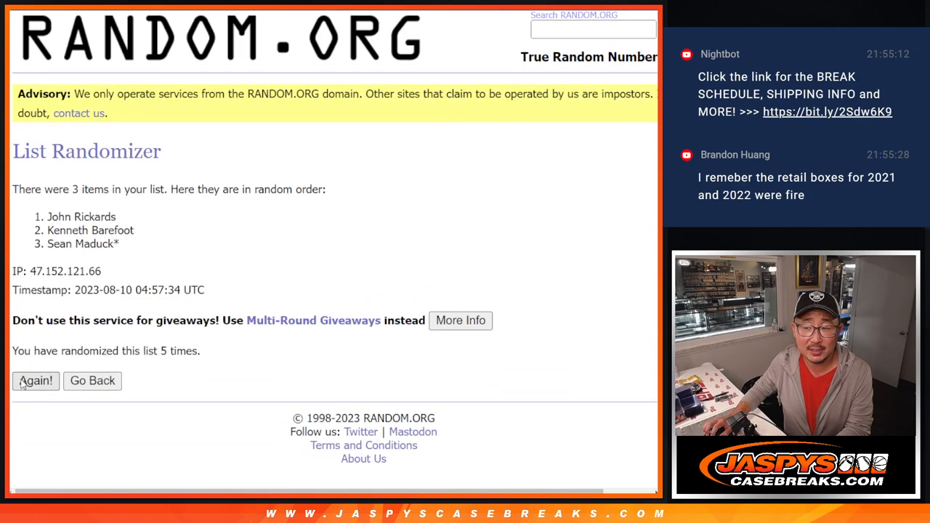
click(35, 381)
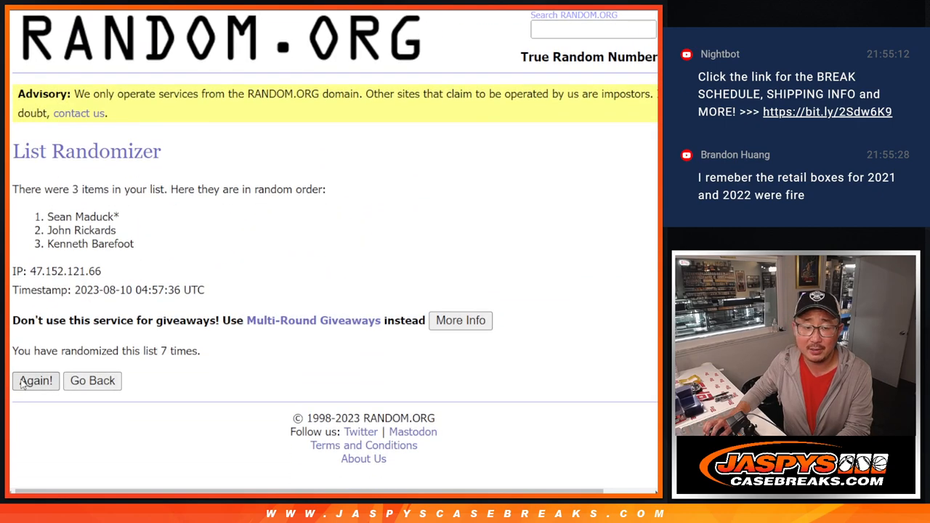
click(35, 381)
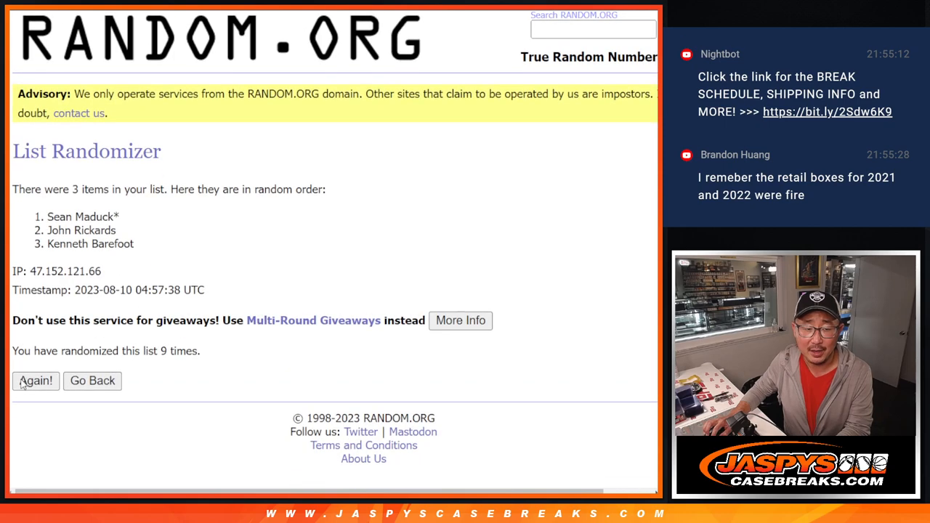
click(35, 381)
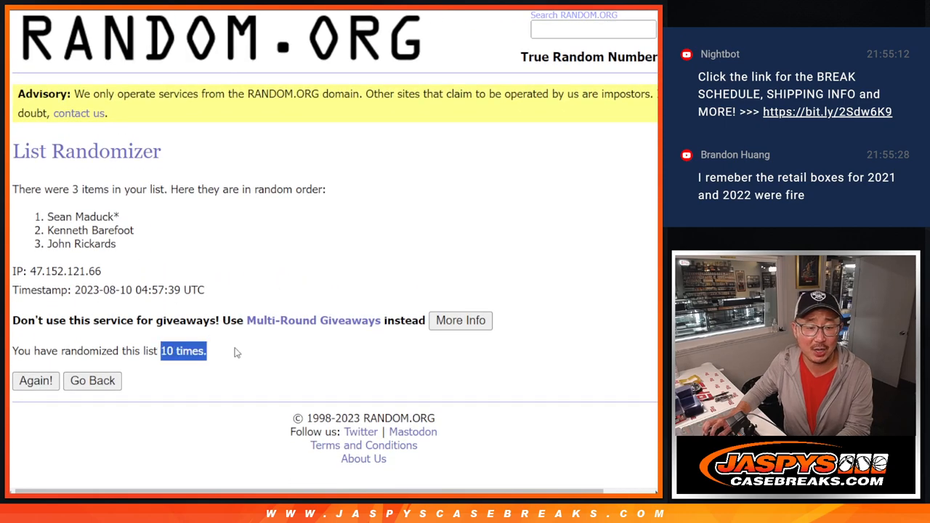
double_click(84, 216)
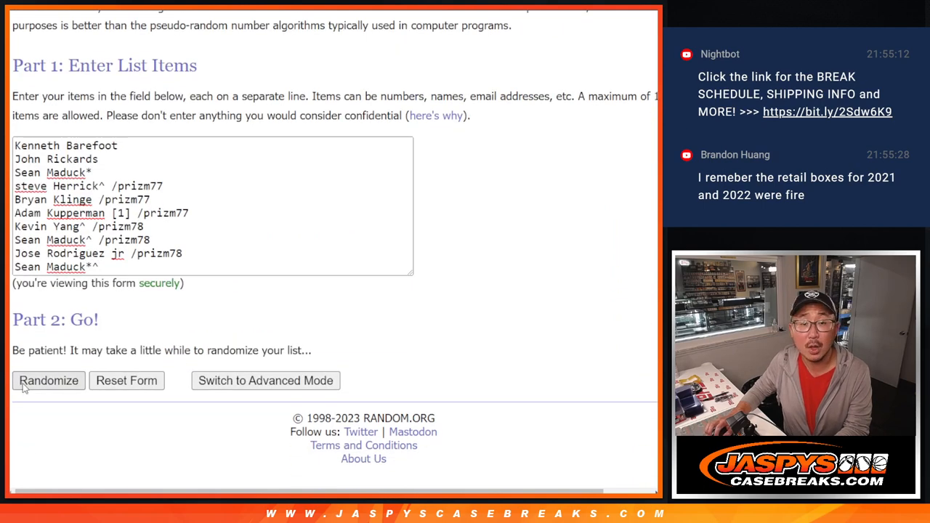
Step: Randomize the ten-participant list twice and go back to the list form
click(48, 380)
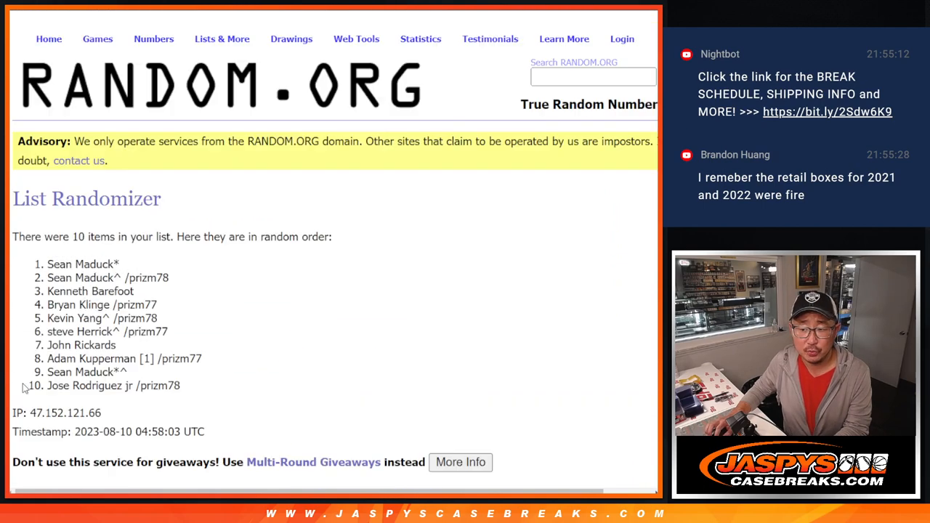
click(34, 380)
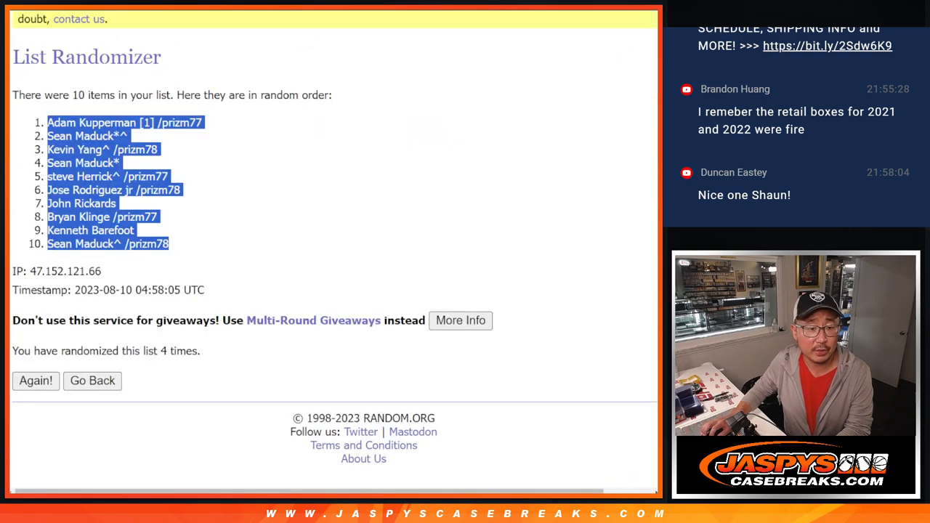
click(93, 381)
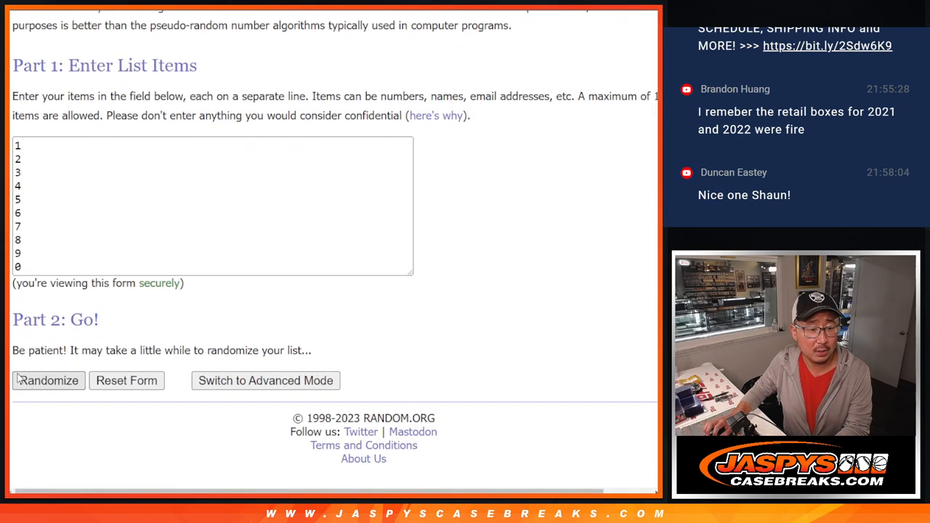
Step: Randomize the digit list 0-9 several times to get a shuffled number order
click(46, 381)
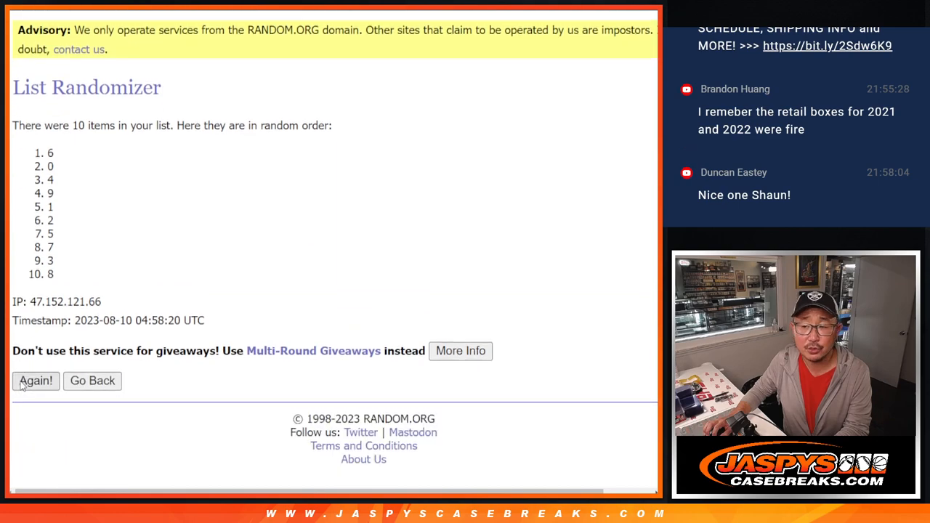
click(35, 380)
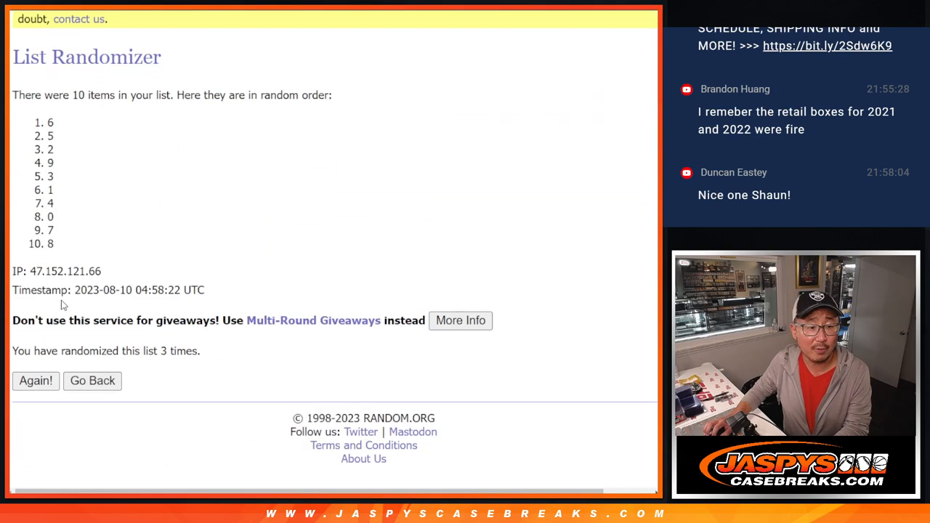
click(35, 380)
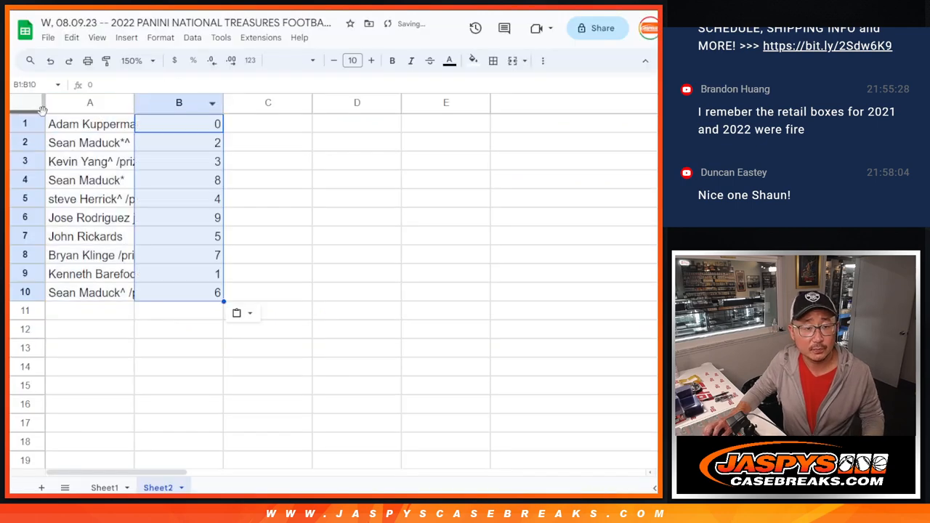
Step: Select all cells and widen the participant name column
click(27, 102)
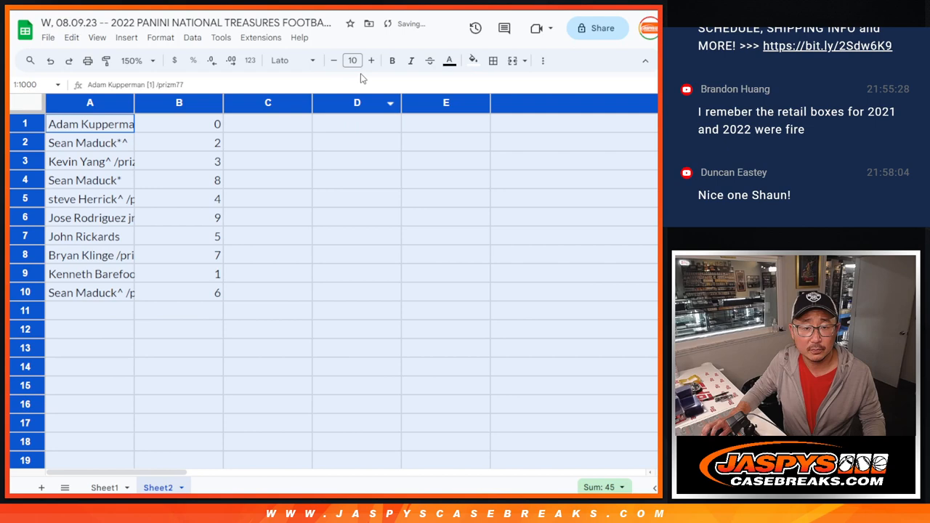
click(372, 61)
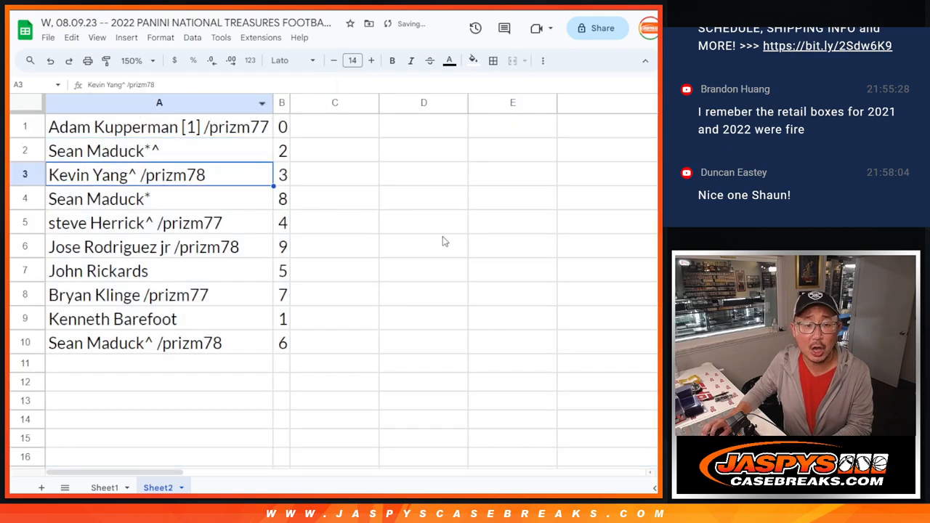
click(145, 197)
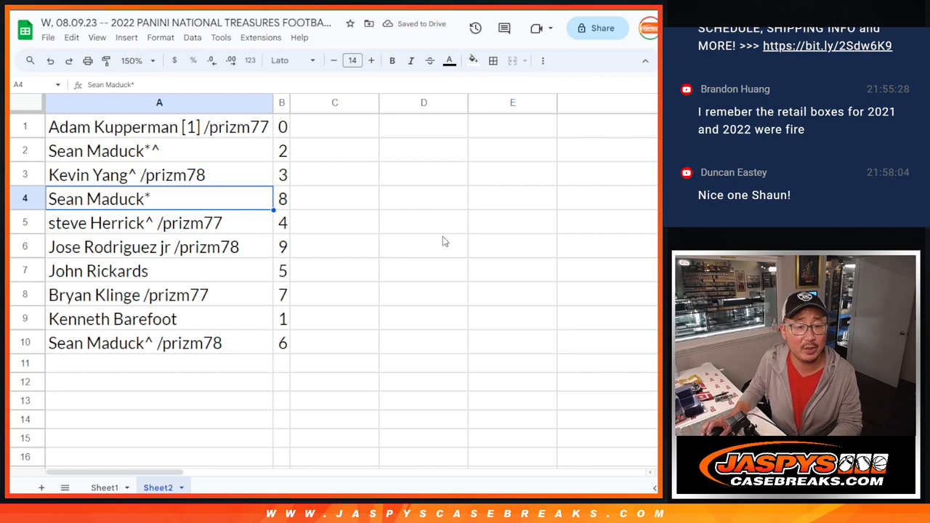
click(145, 247)
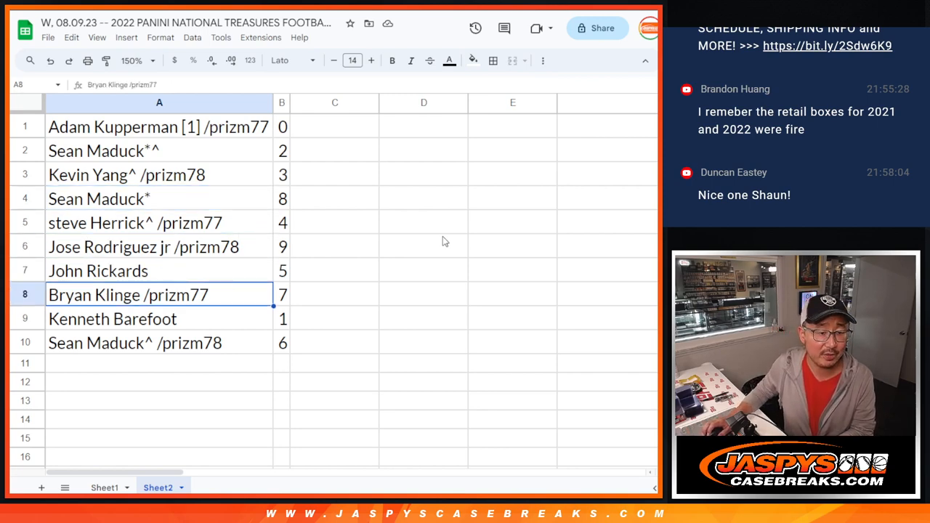
click(133, 343)
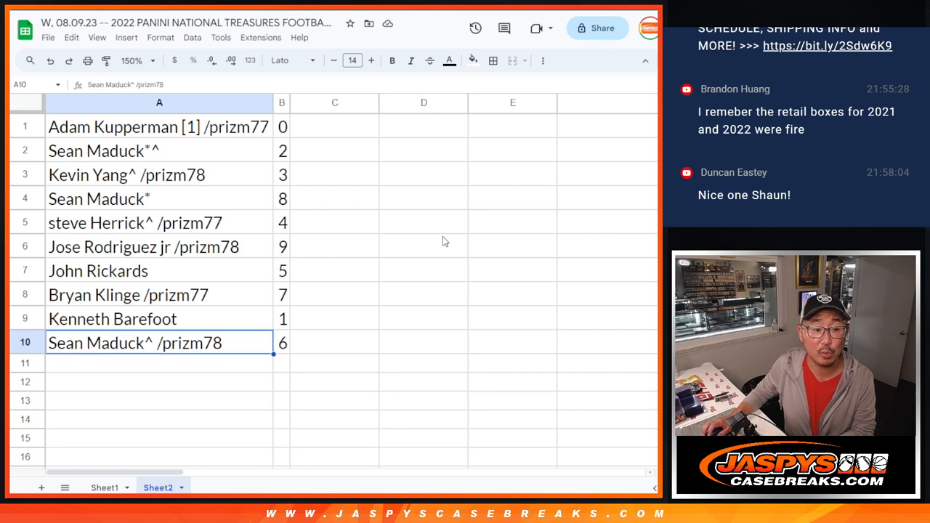
mouse_move(386, 177)
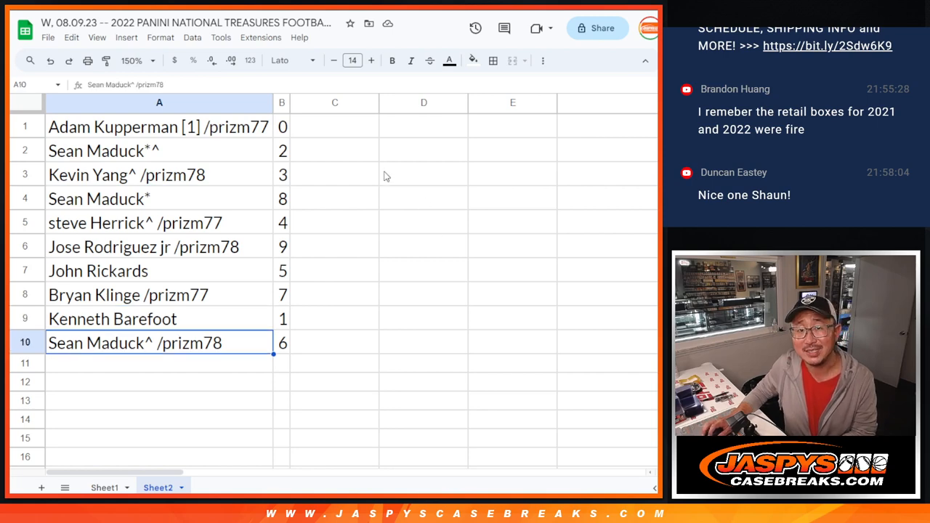
Step: Sort the sheet by the number column 0 to 9 and center-align the entries
right_click(282, 102)
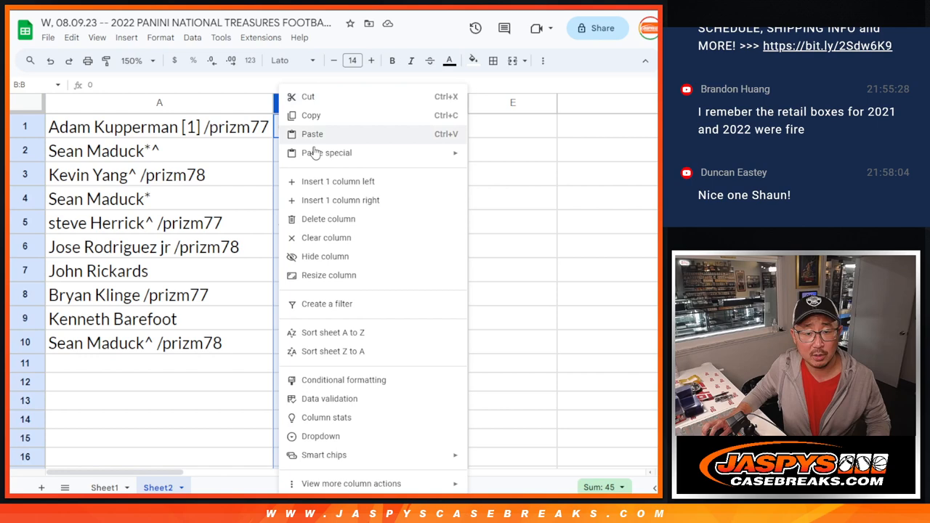
mouse_move(345, 332)
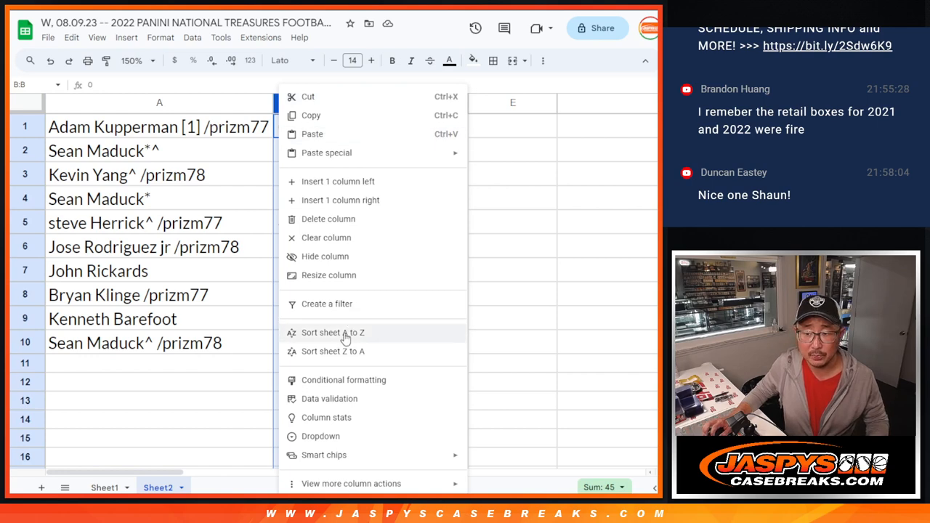
click(333, 333)
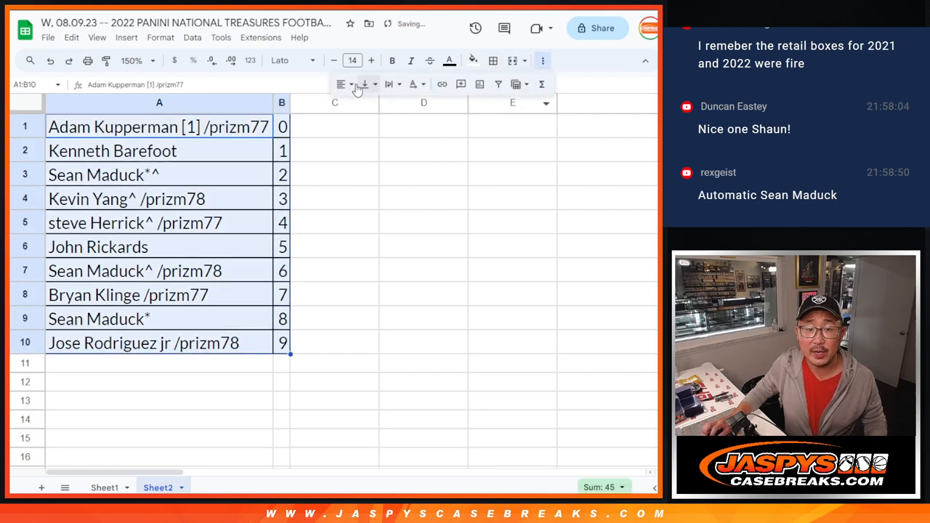
click(340, 83)
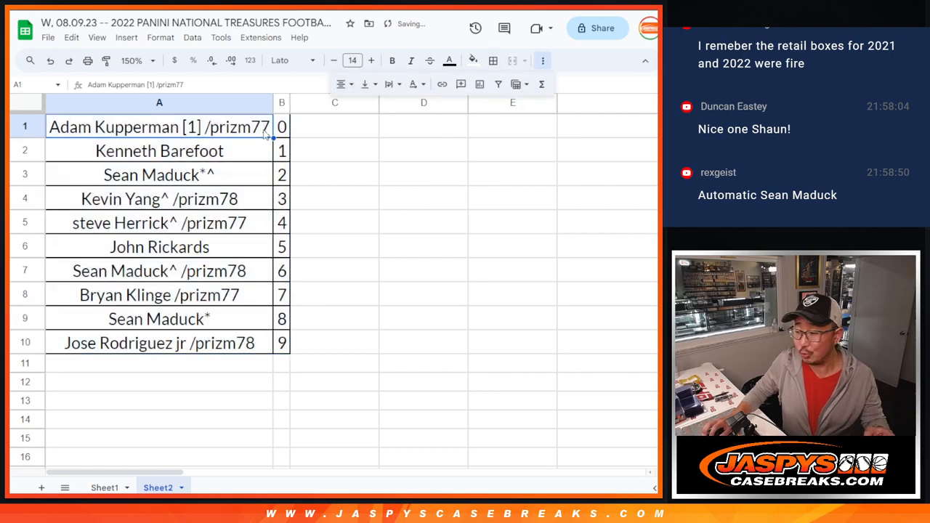